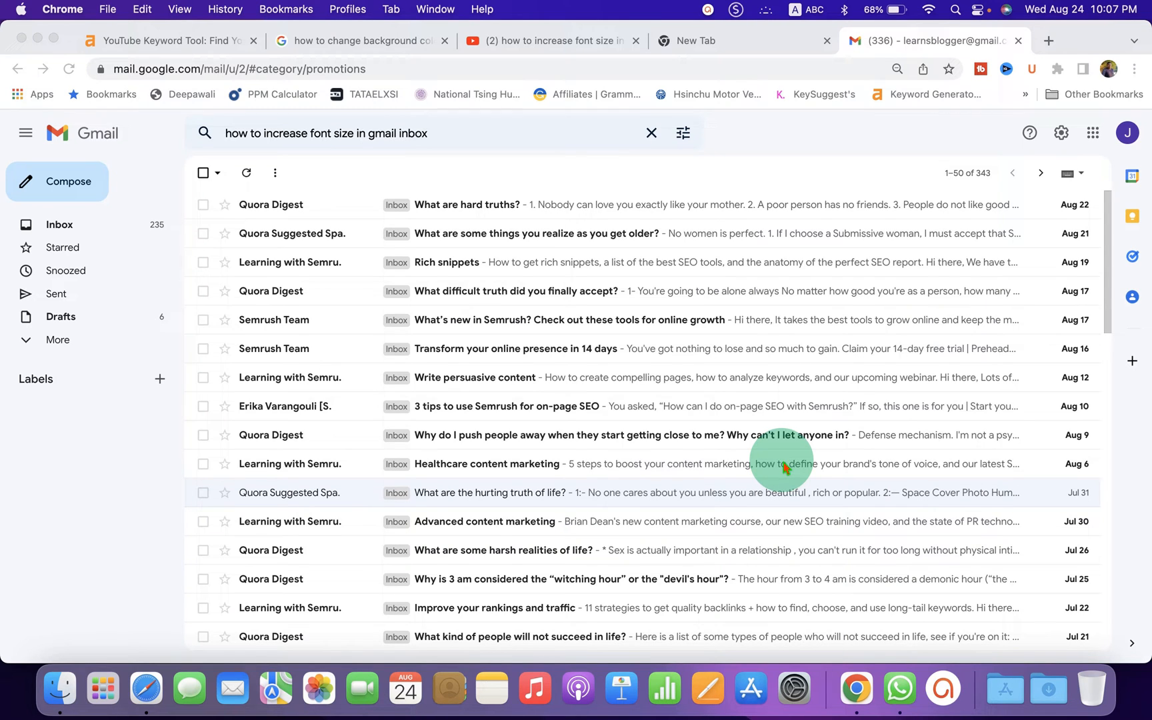
{"action": "mouse_move", "coordinate": [723, 231]}
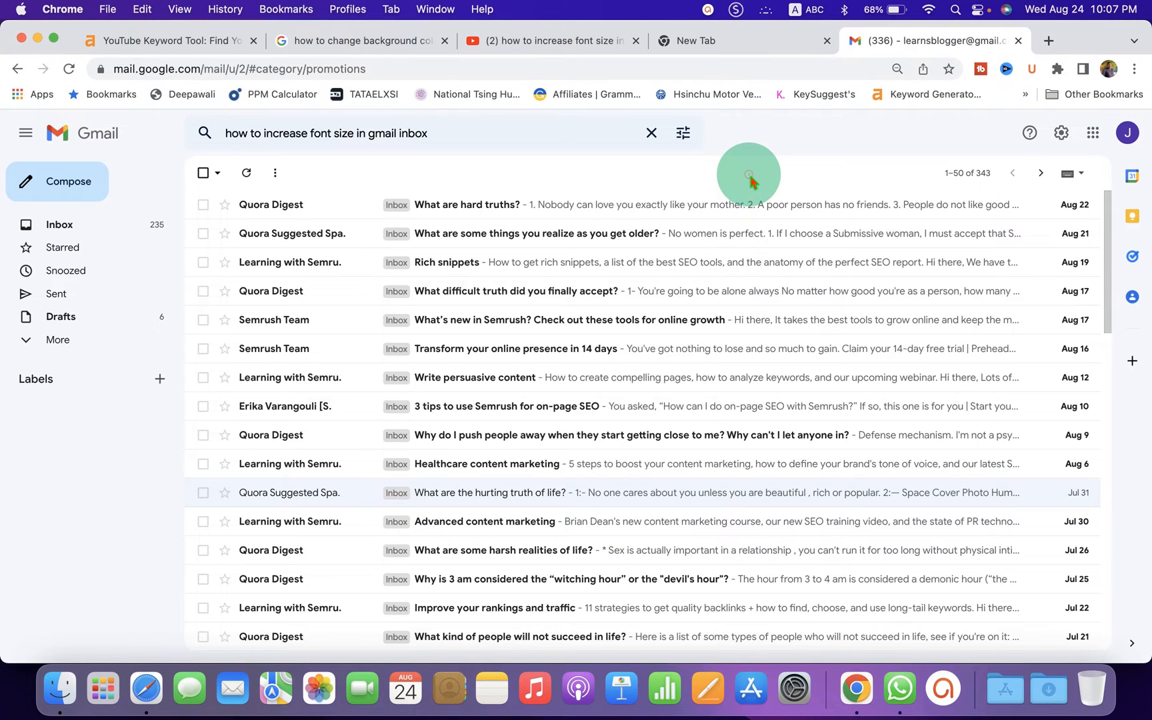
{"action": "mouse_move", "coordinate": [1110, 120]}
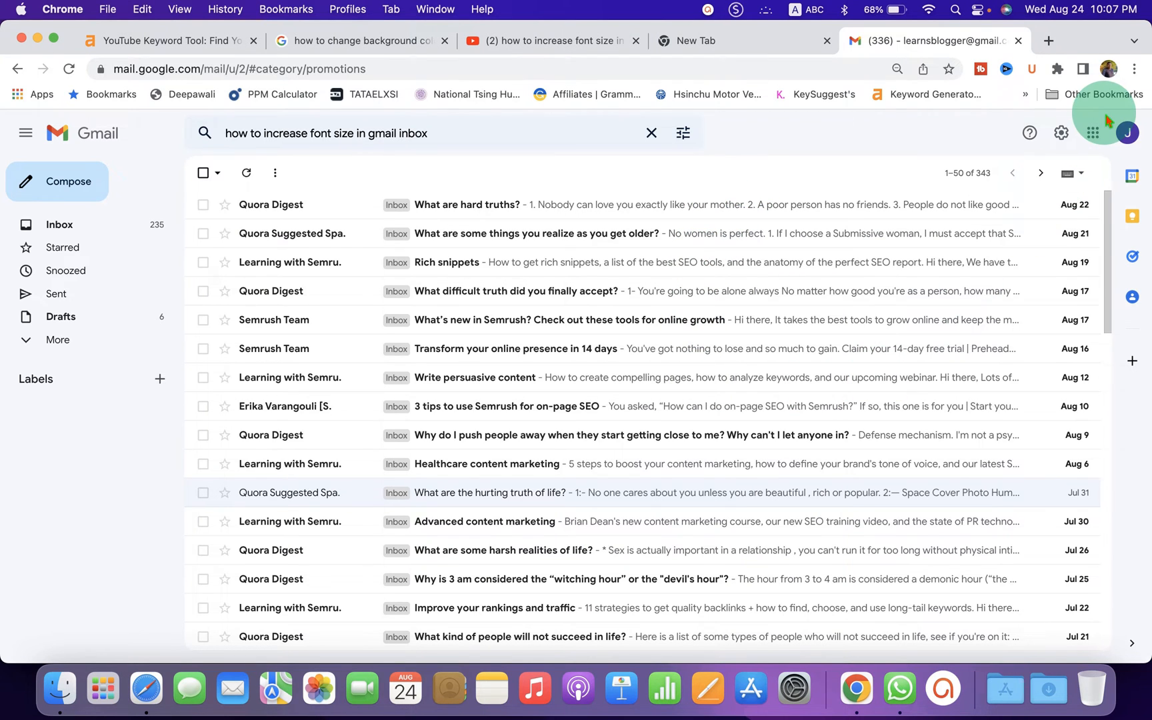
{"action": "mouse_move", "coordinate": [1138, 69]}
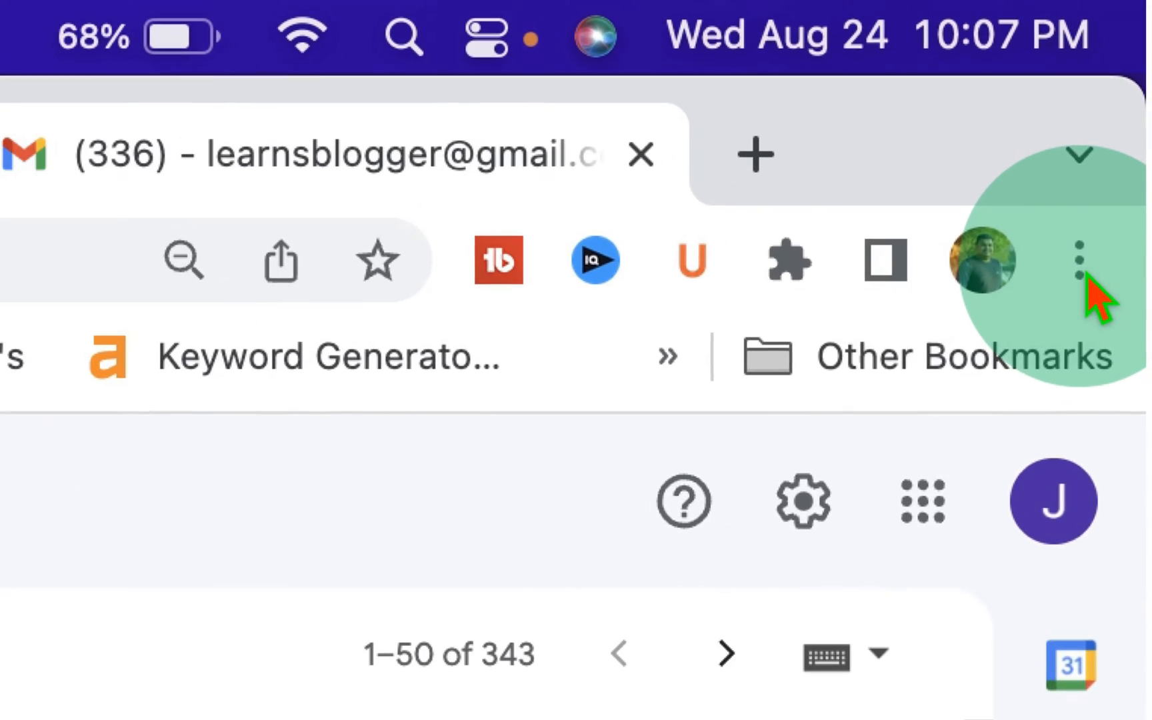
Open Chrome's main menu over the Gmail inbox, showing Zoom at 90%.
{"action": "left_click", "coordinate": [1078, 259]}
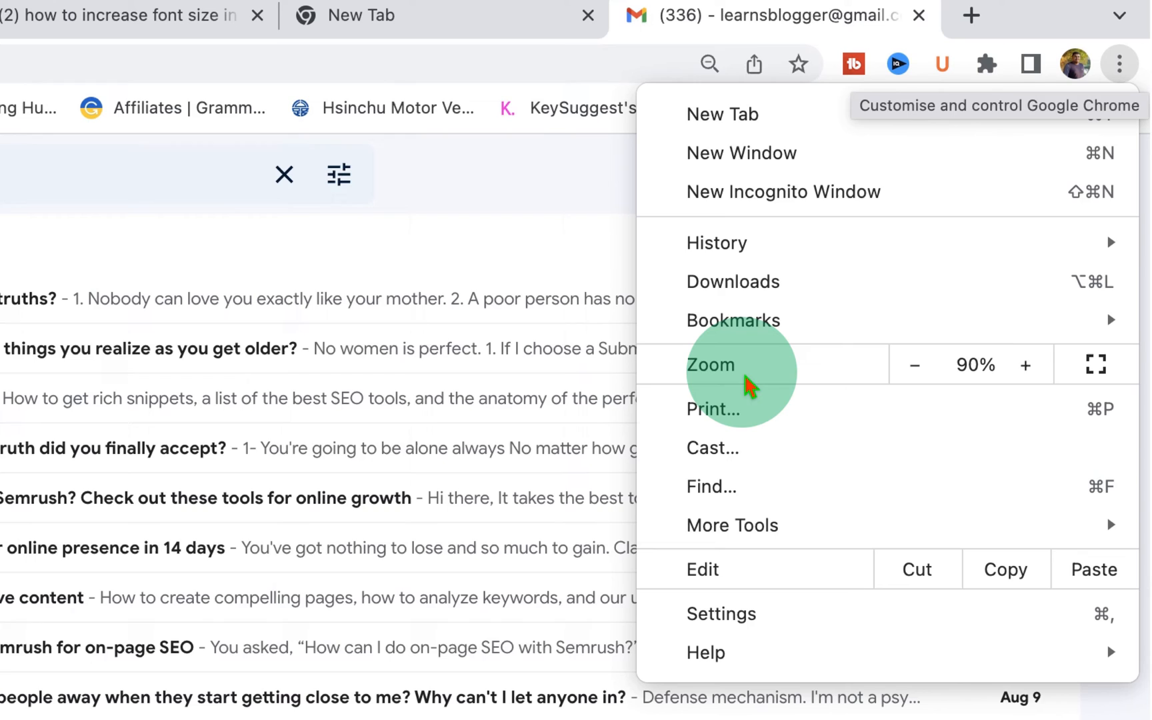
{"action": "mouse_move", "coordinate": [954, 424]}
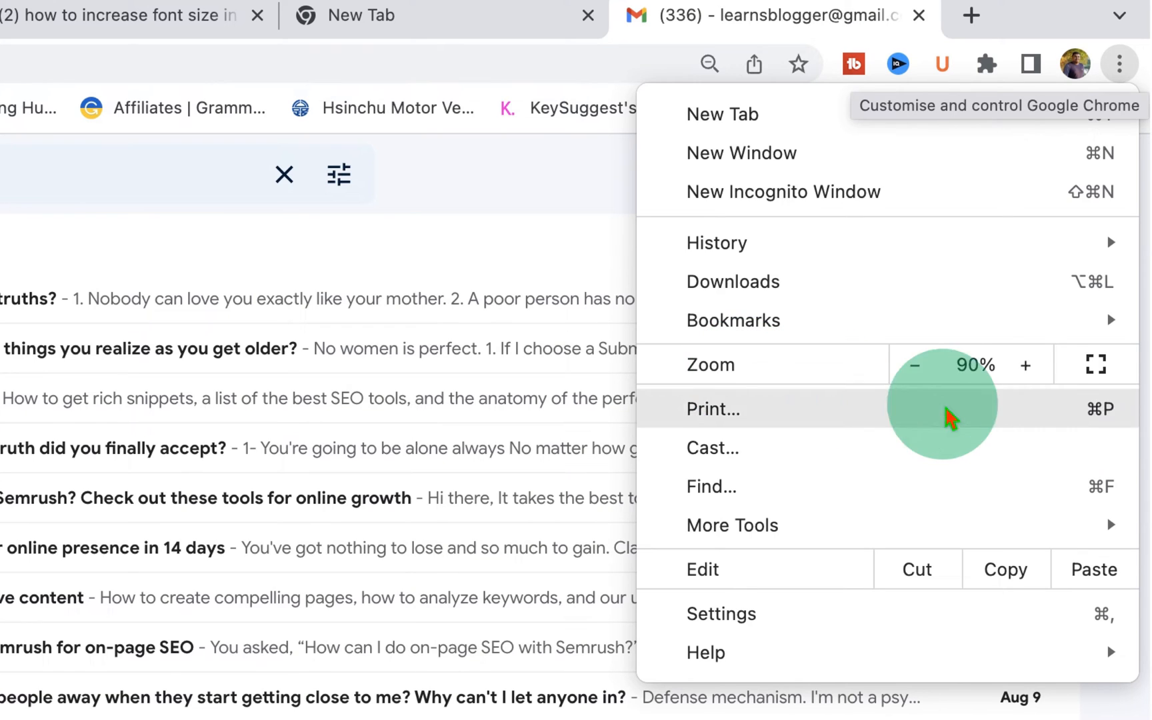
{"action": "mouse_move", "coordinate": [916, 385]}
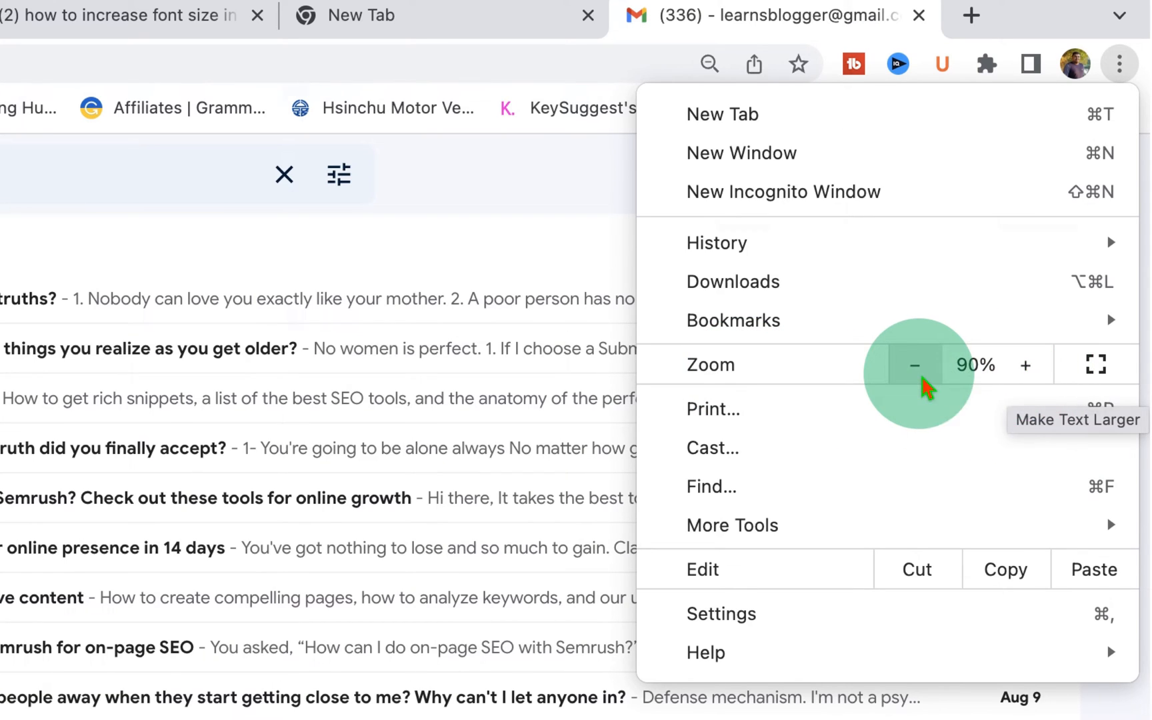
{"action": "mouse_move", "coordinate": [946, 378]}
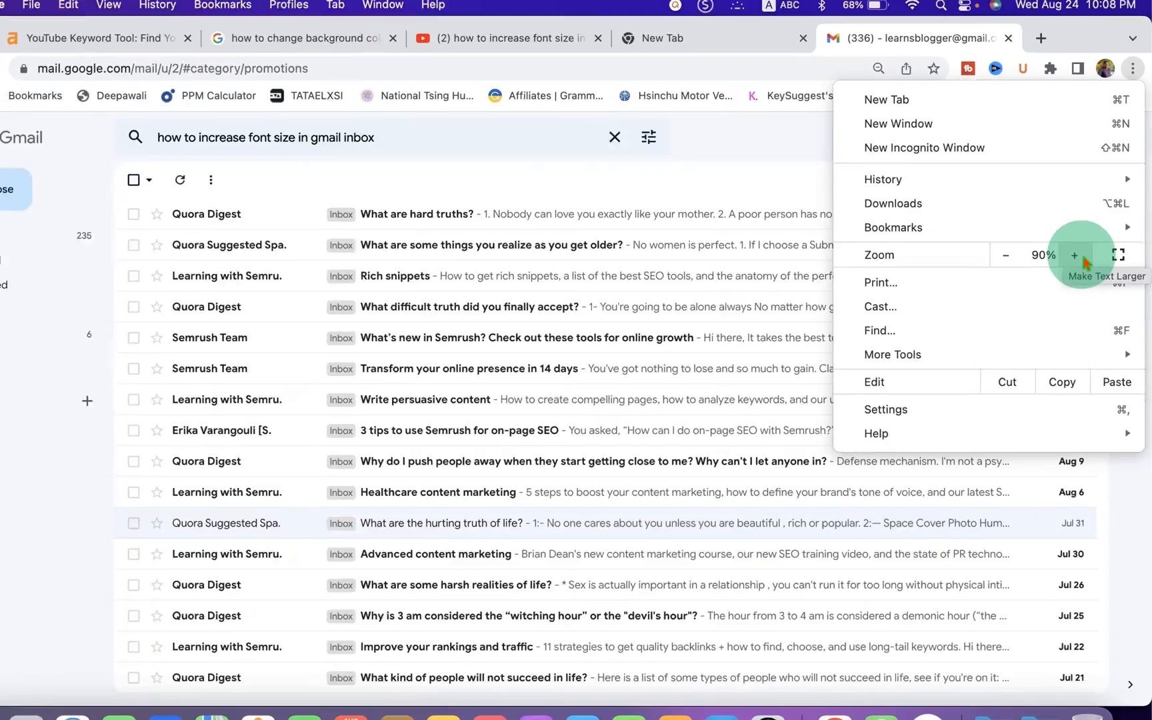
Adjust Chrome's zoom to 110% and open the 'What difficult truth did you finally accept?' email.
{"action": "left_click", "coordinate": [1074, 255]}
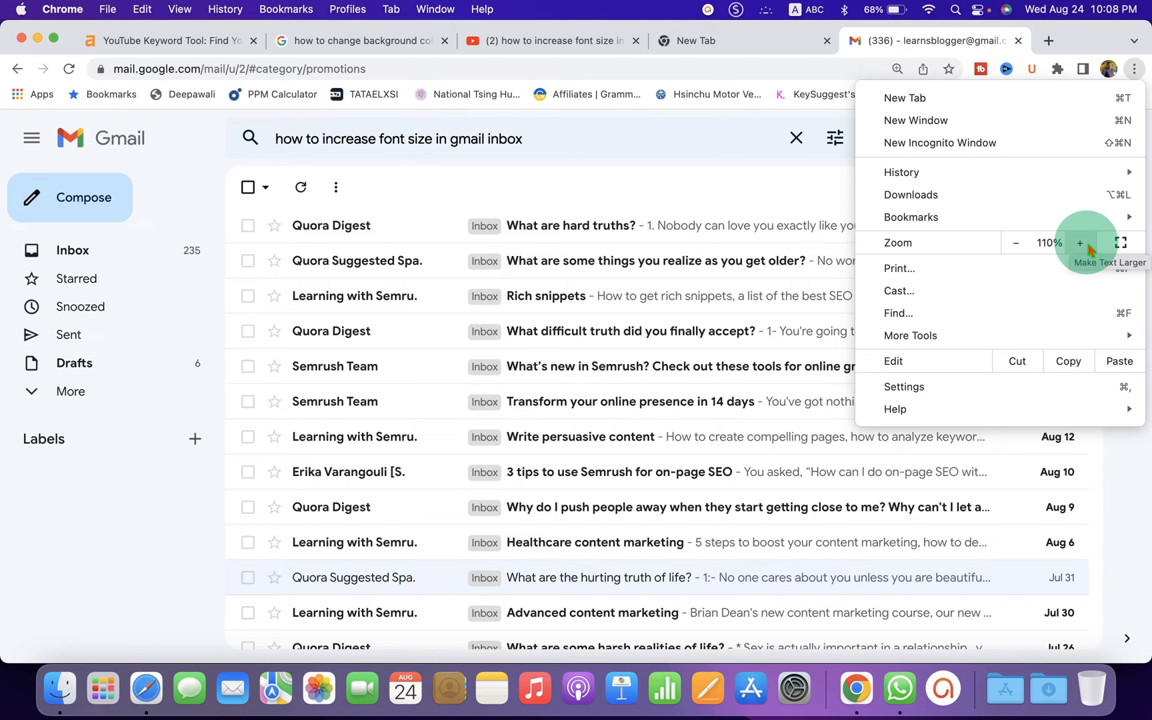
{"action": "left_click", "coordinate": [1079, 242]}
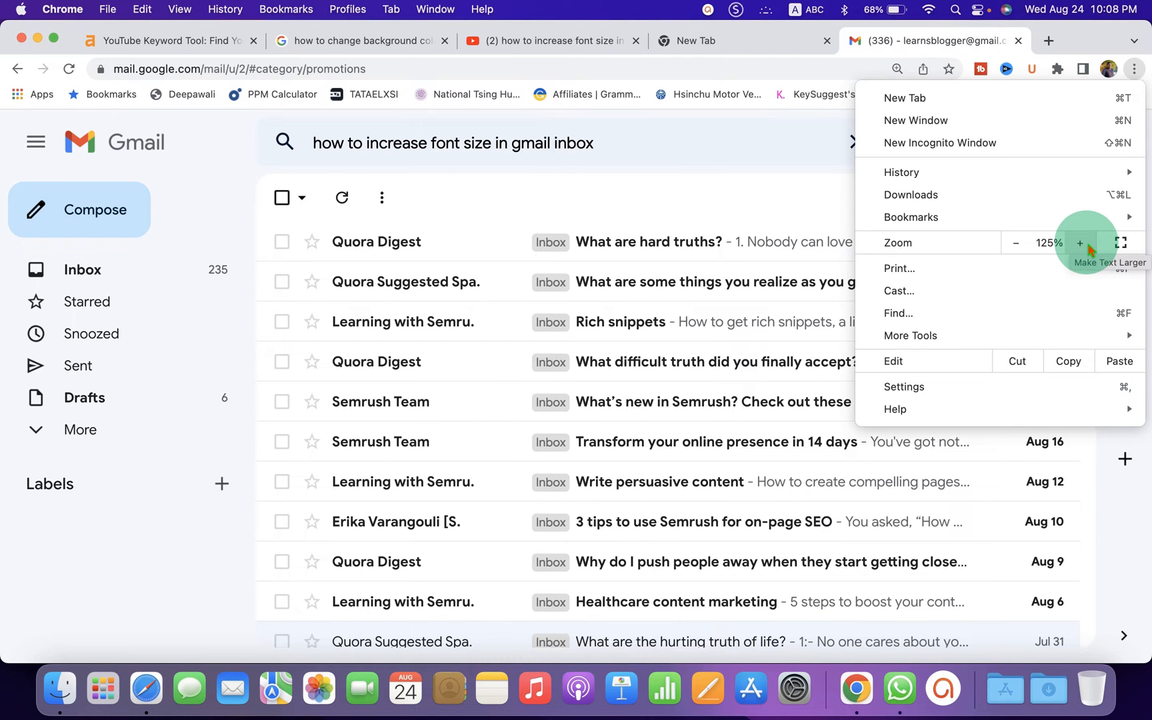
{"action": "mouse_move", "coordinate": [1015, 243]}
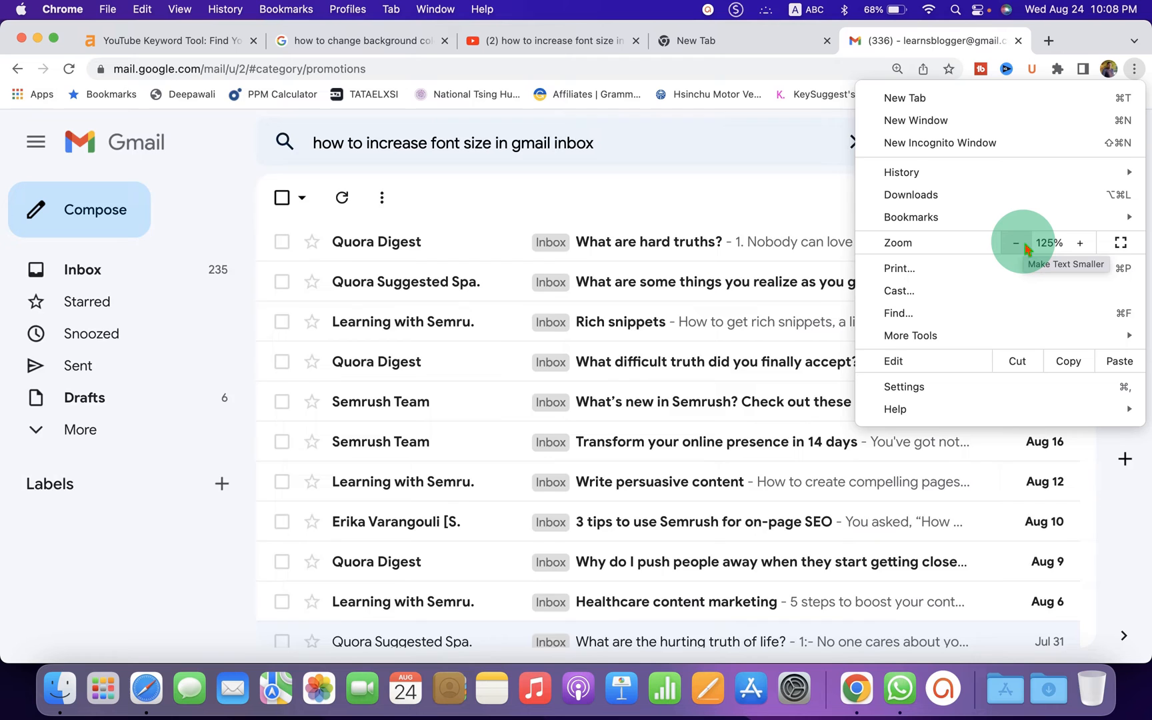
{"action": "left_click", "coordinate": [1020, 243]}
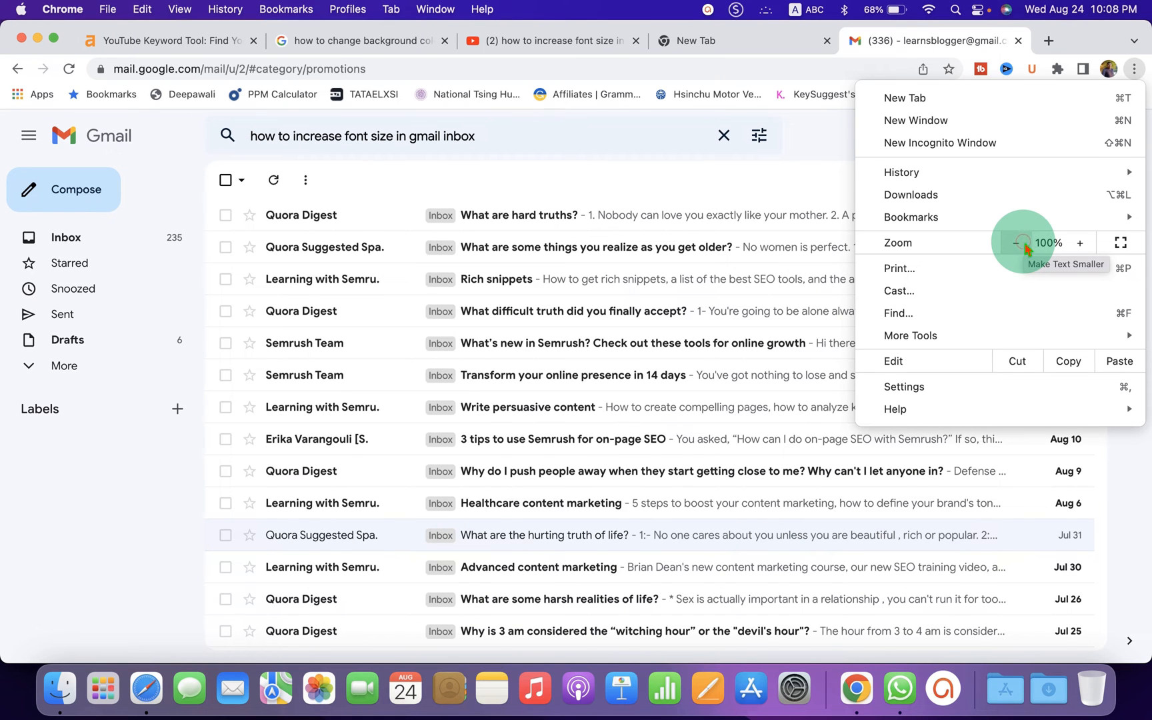
{"action": "left_click", "coordinate": [1080, 243]}
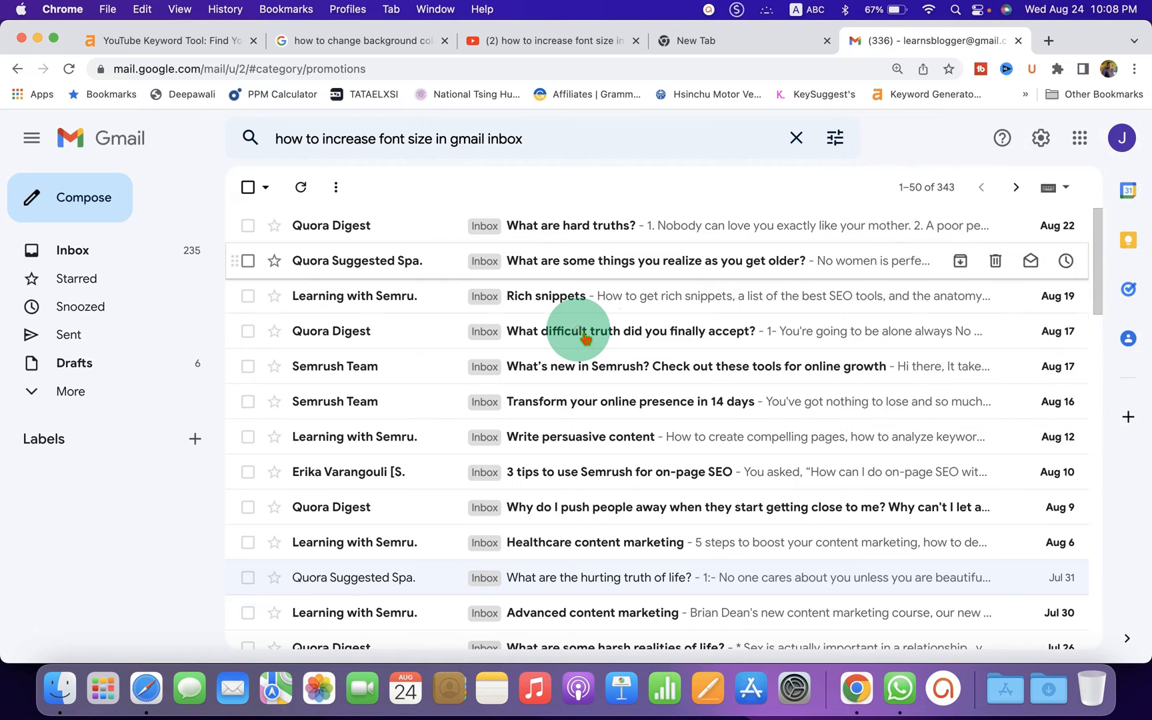
{"action": "left_click", "coordinate": [589, 331]}
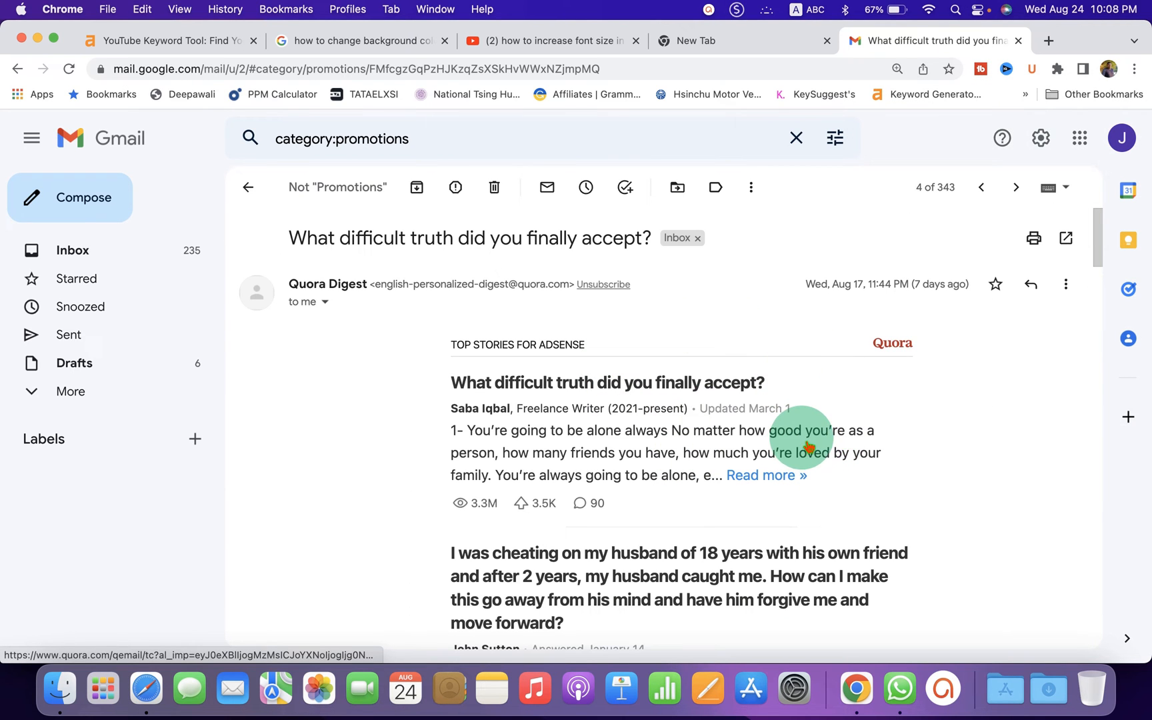
Raise the open Quora Digest email's page zoom from 110% through 125% to 150%.
{"action": "left_click", "coordinate": [1135, 68]}
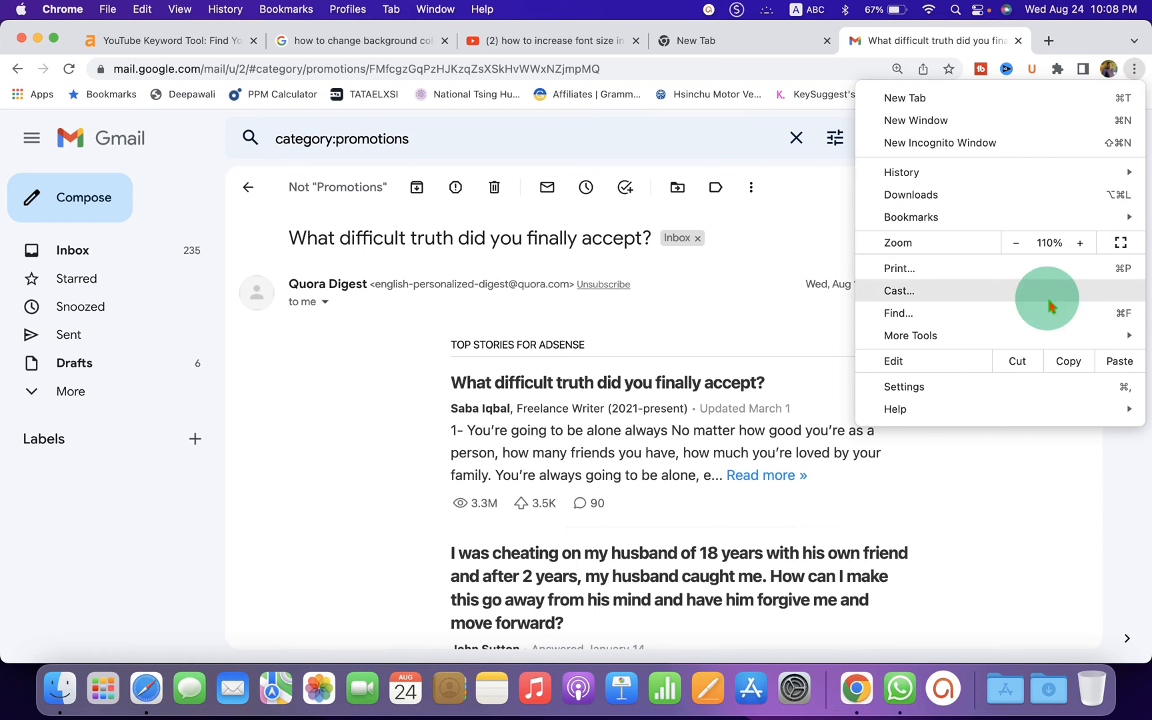
{"action": "left_click", "coordinate": [1080, 243]}
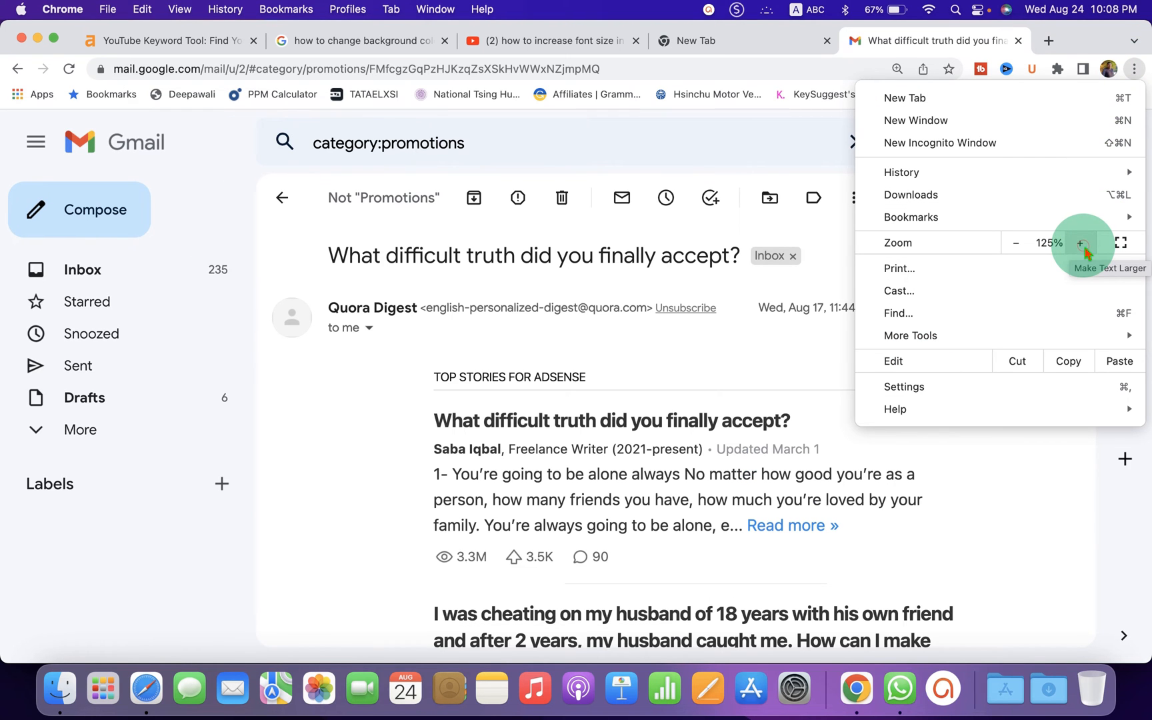
{"action": "left_click", "coordinate": [1082, 242]}
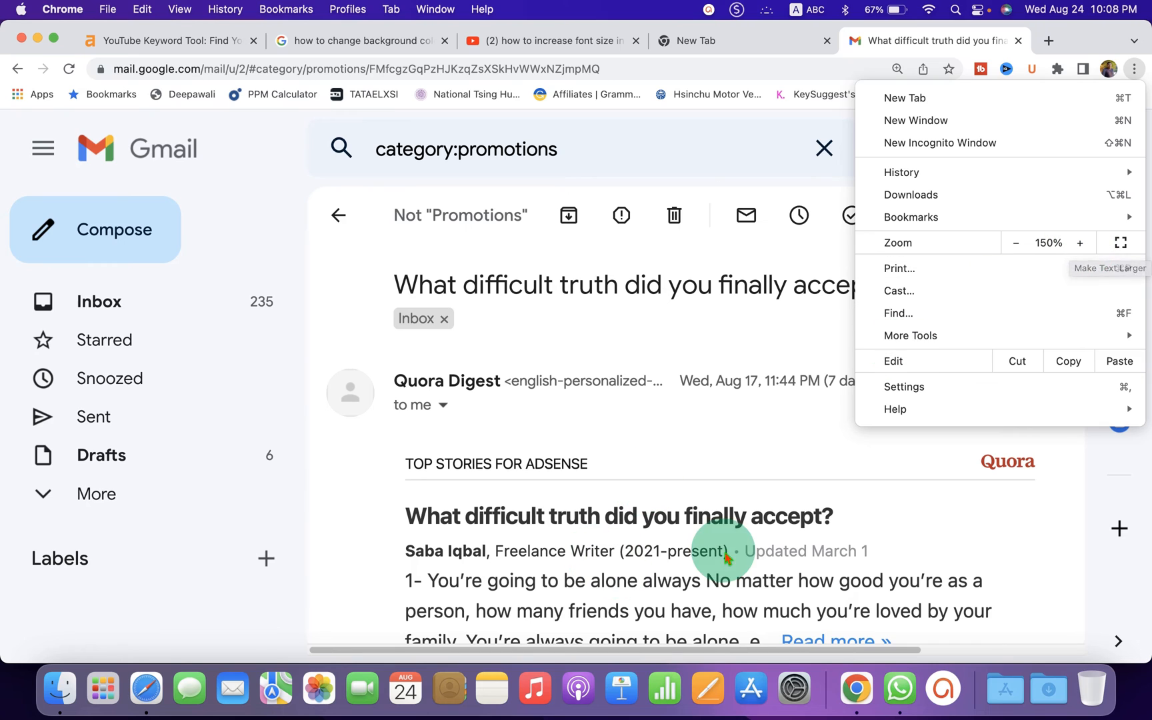